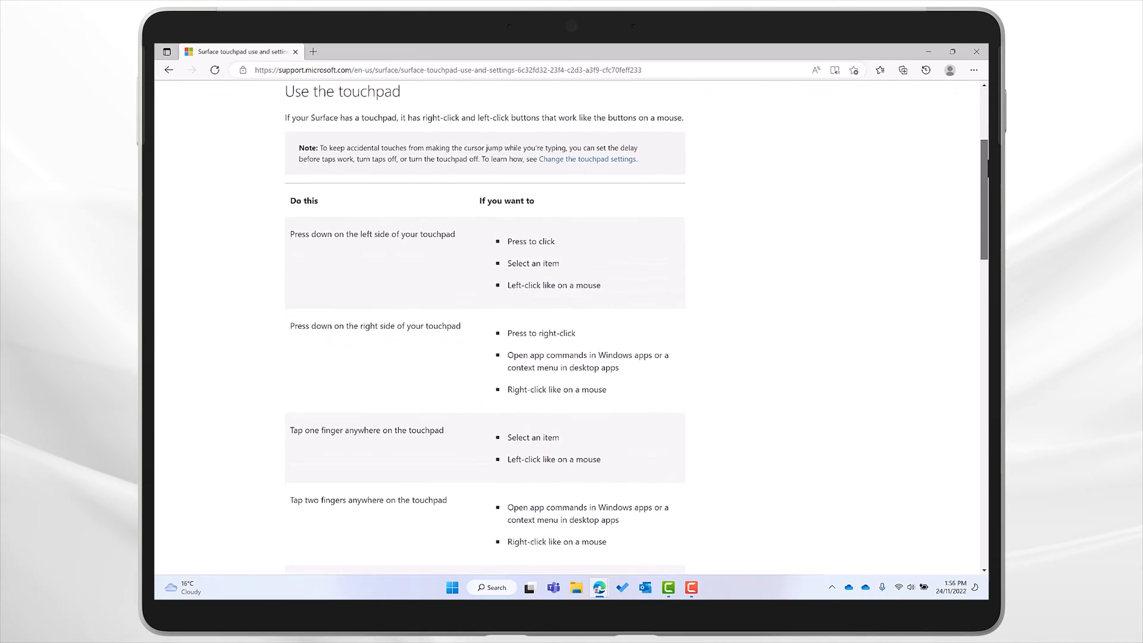
Search 'touchpad' in Start and open the Touchpad settings page under Bluetooth & devices
{"action": "scroll", "scroll_direction": "down", "scroll_amount": 3}
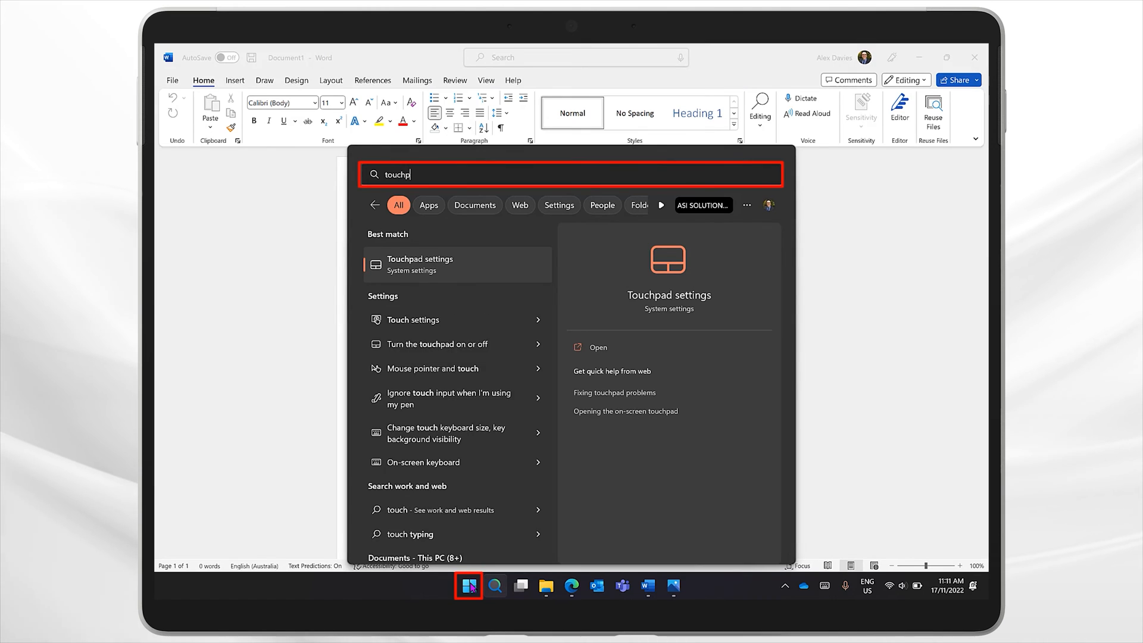
{"action": "type", "text": "ad"}
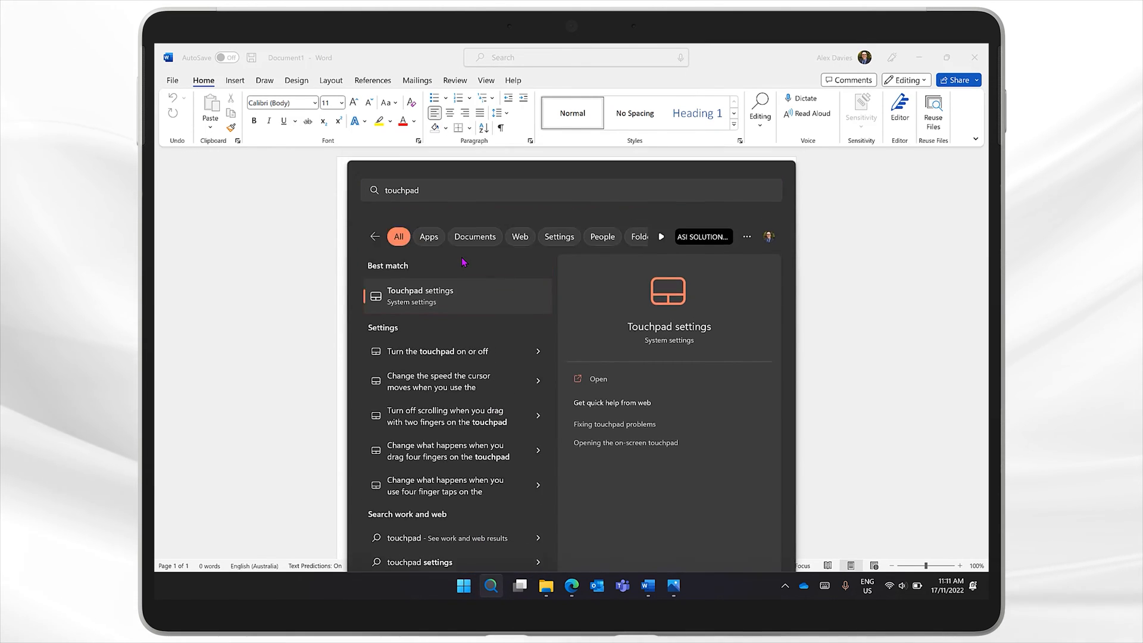
{"action": "left_click", "coordinate": [421, 297]}
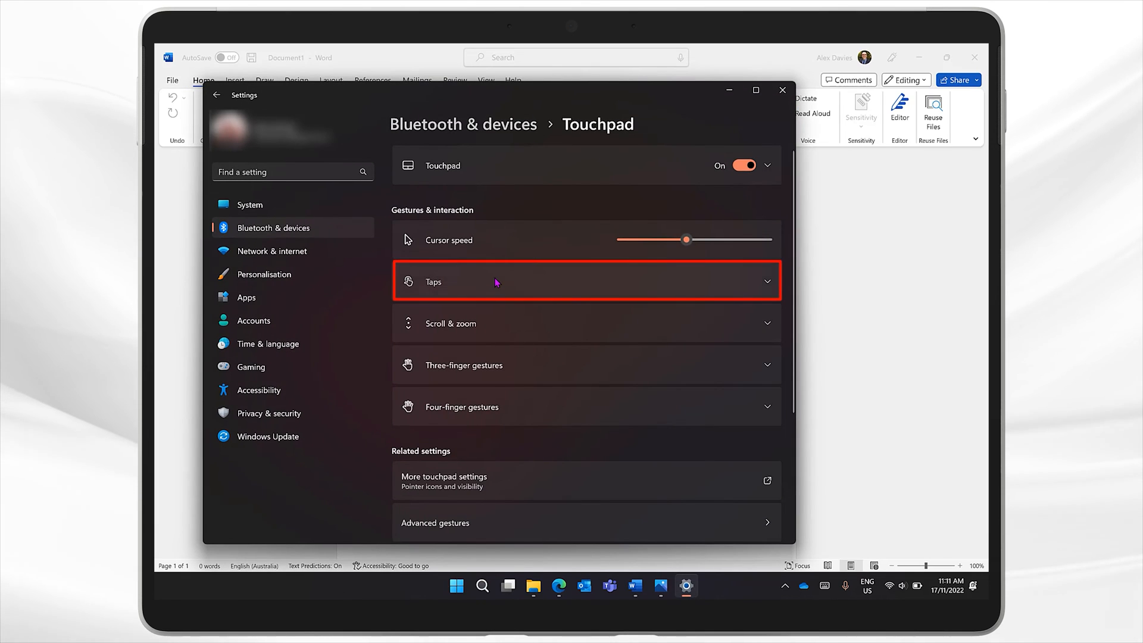